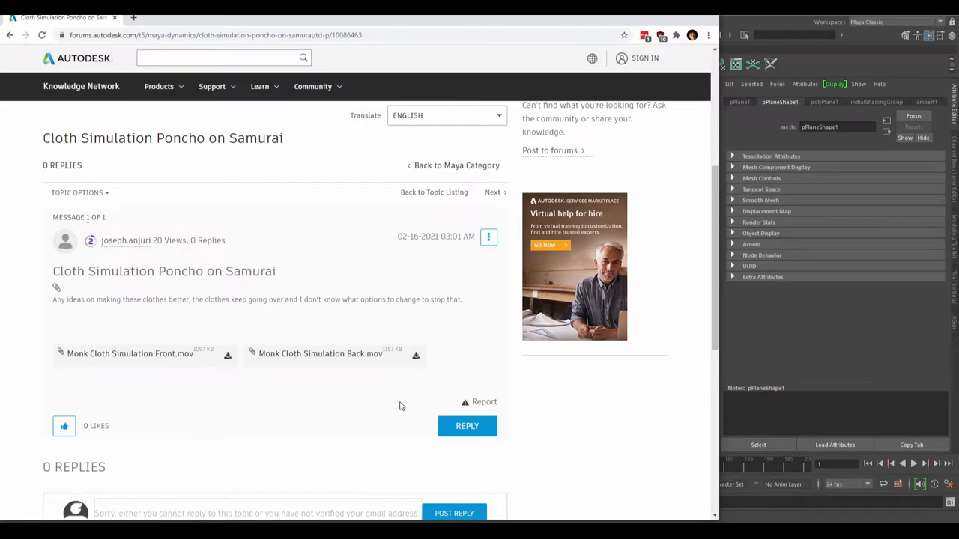
pyautogui.moveTo(140, 355)
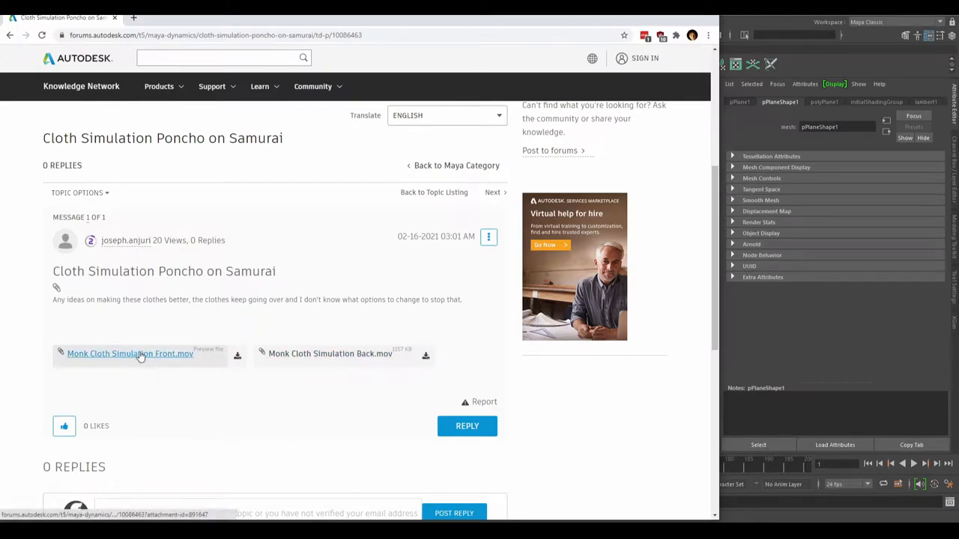
# Step: Preview and play the Monk Cloth Simulation Front.mov reference video, then close it
pyautogui.click(130, 354)
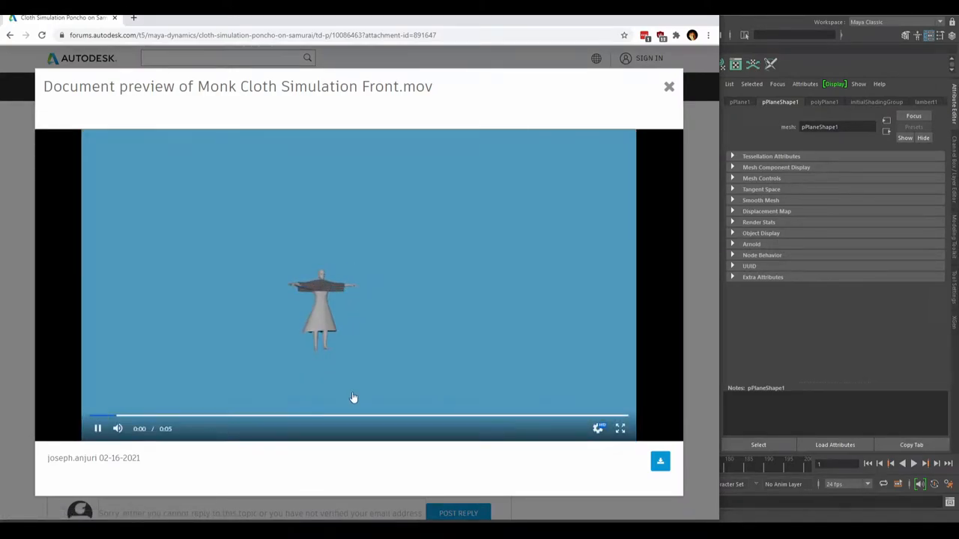
pyautogui.click(344, 429)
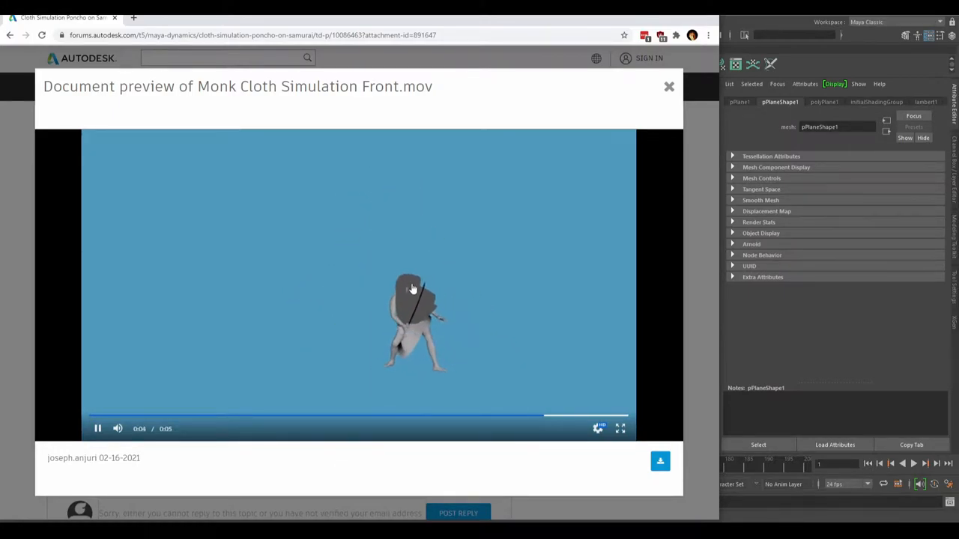
pyautogui.click(98, 428)
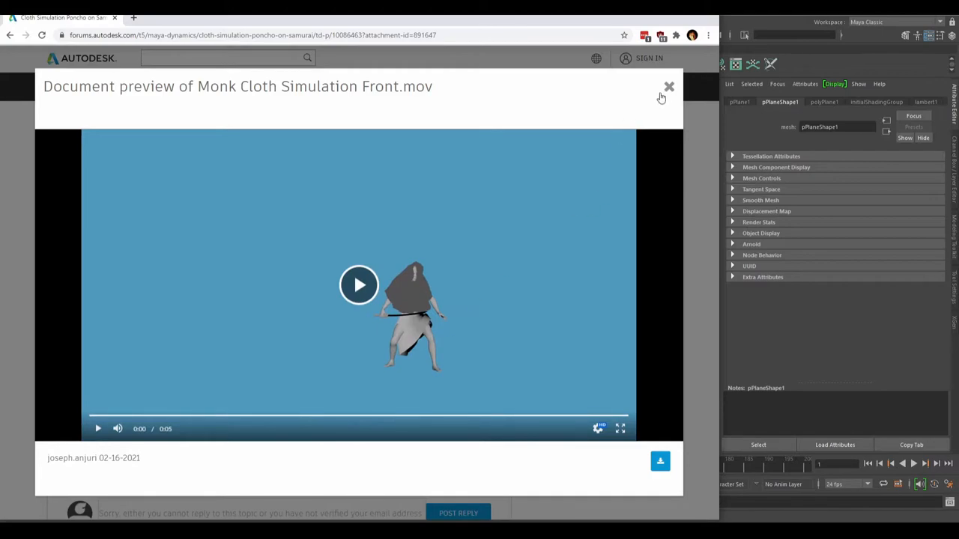
pyautogui.click(668, 87)
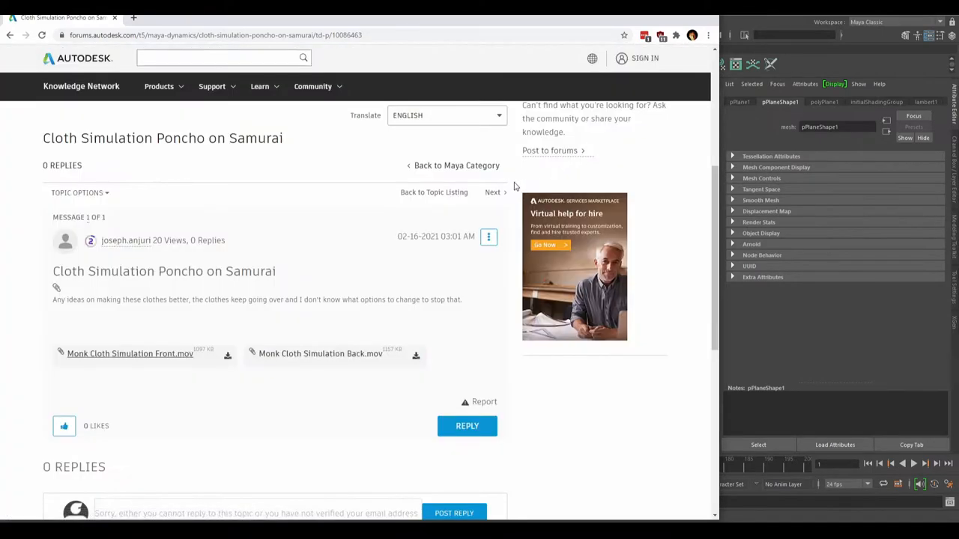
pyautogui.moveTo(339, 225)
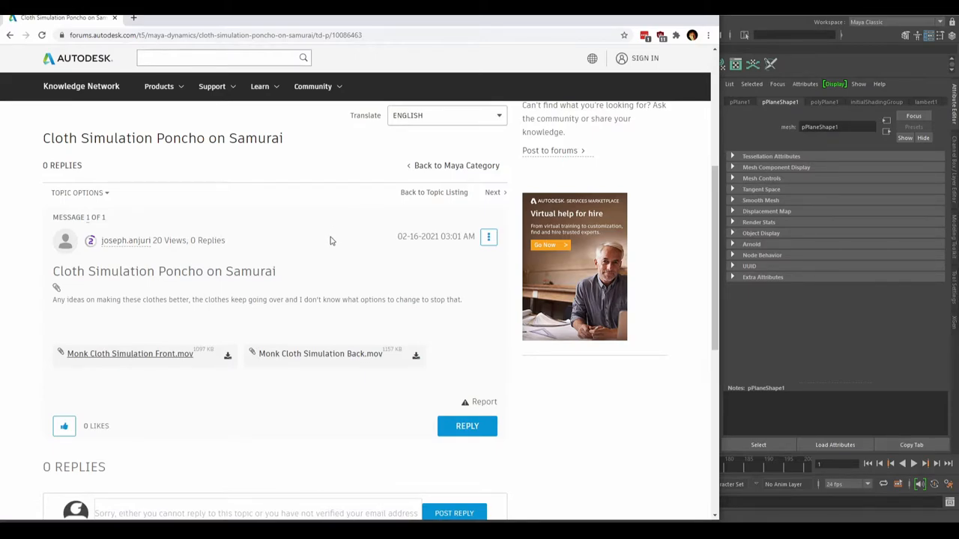
pyautogui.moveTo(327, 242)
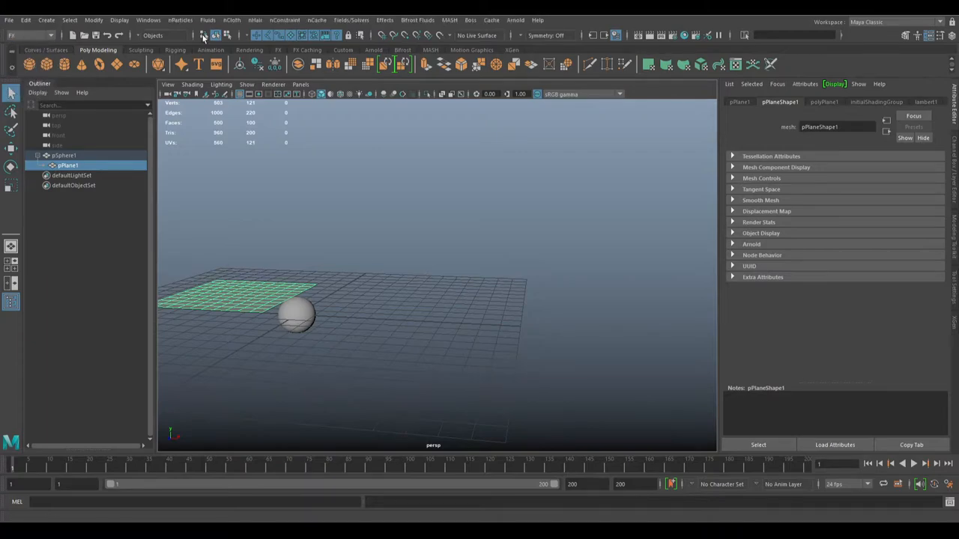
# Step: Convert pPlane1 to nCloth, make pSphere1 a passive collider, and reselect pPlane1
pyautogui.click(233, 19)
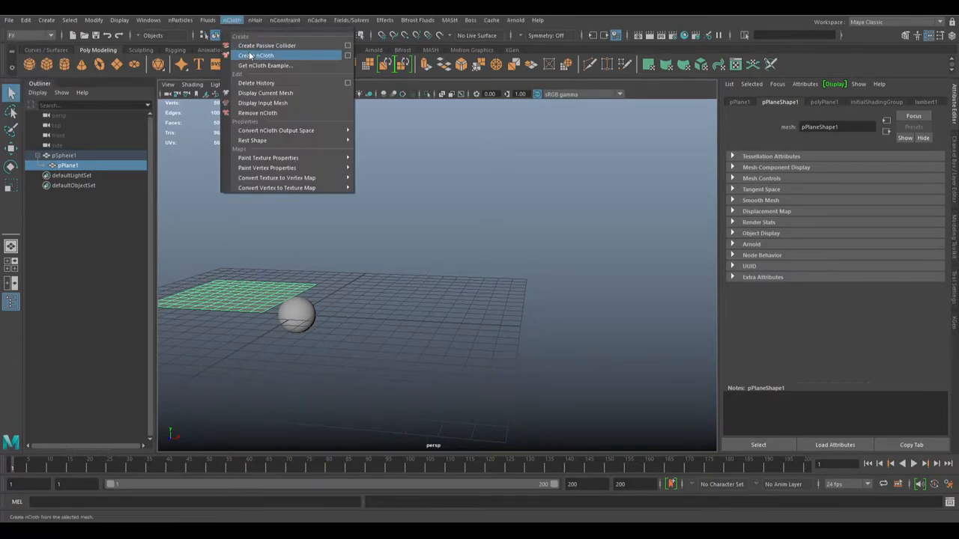
pyautogui.click(259, 56)
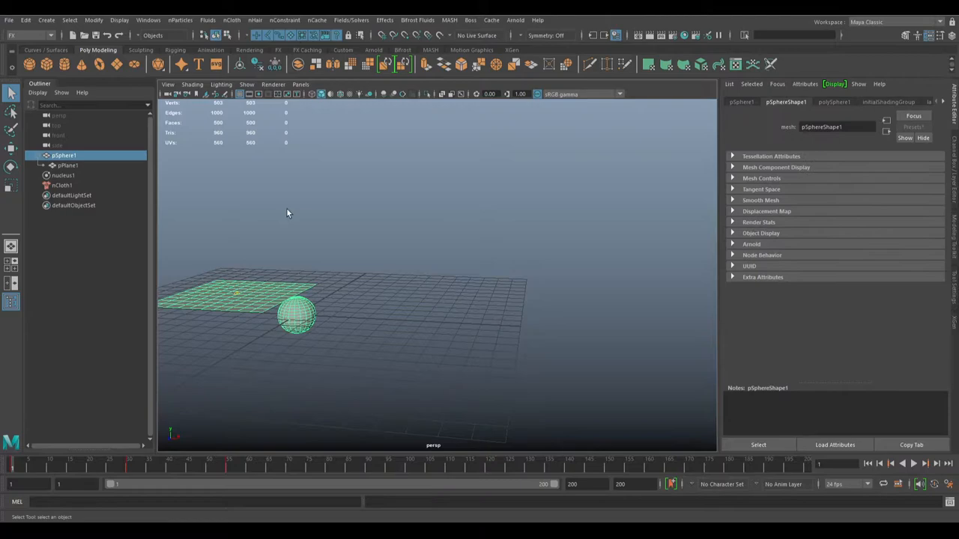
pyautogui.moveTo(81, 171)
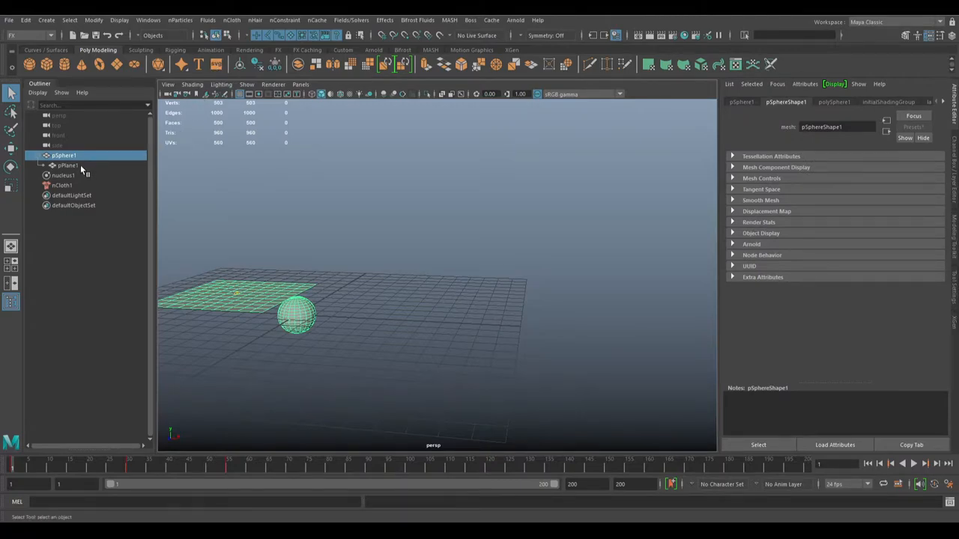
pyautogui.click(67, 164)
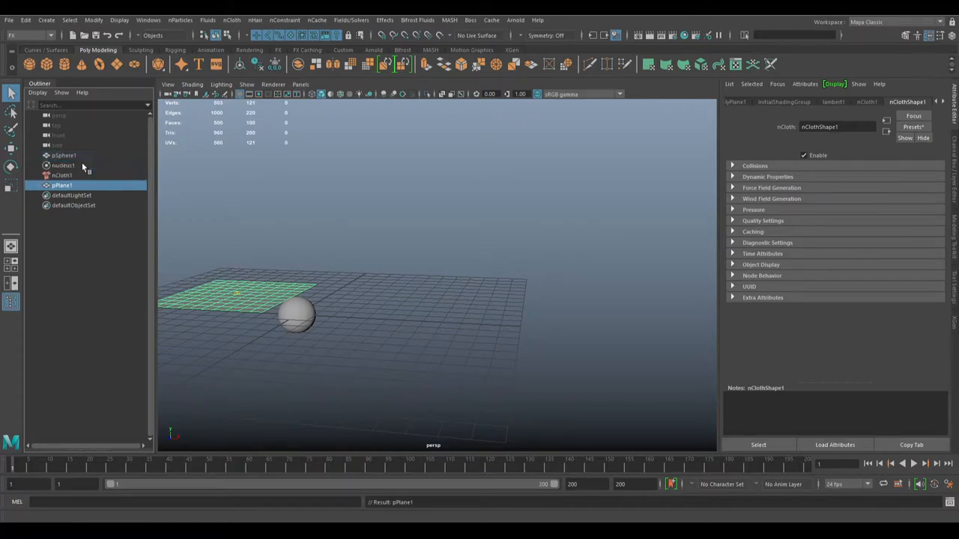
pyautogui.click(64, 155)
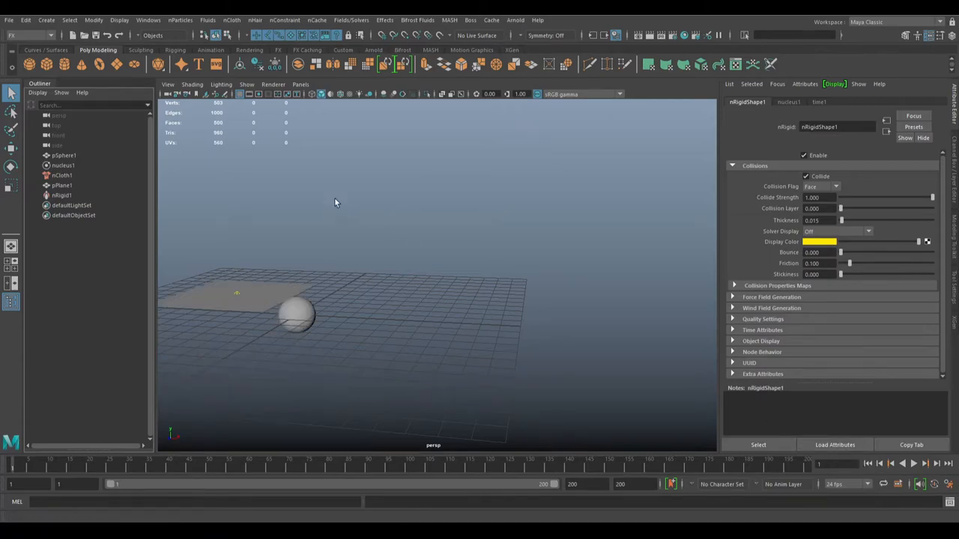
pyautogui.moveTo(66, 196)
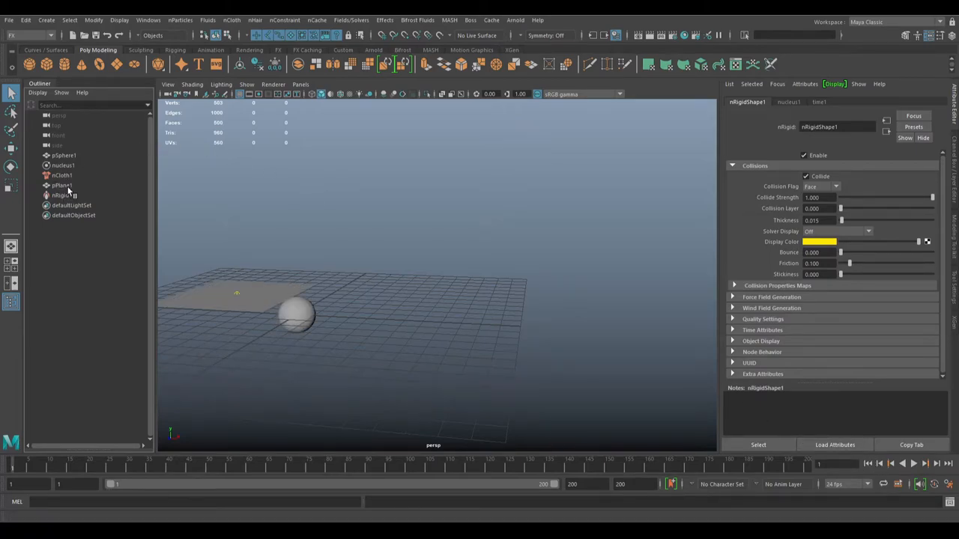
pyautogui.click(64, 165)
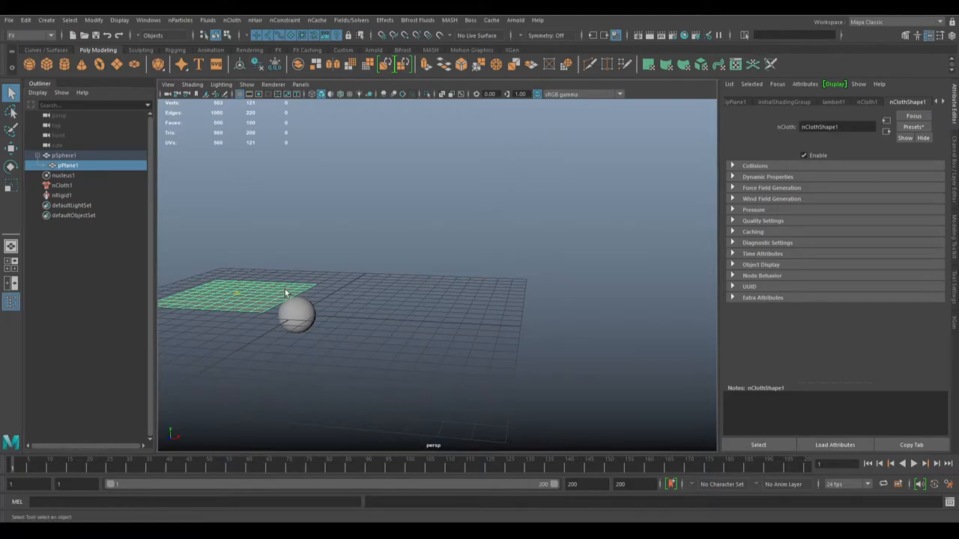
# Step: Set Input Mesh Attract to 1 and paint Input Attract weights along the plane's edge near the sphere
pyautogui.moveTo(285, 292); pyautogui.dragTo(453, 289)
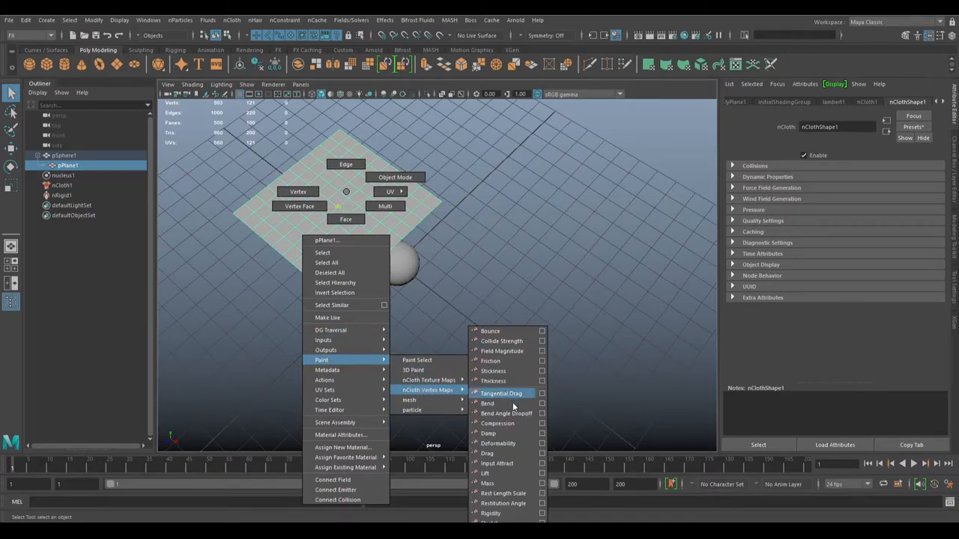
pyautogui.click(502, 393)
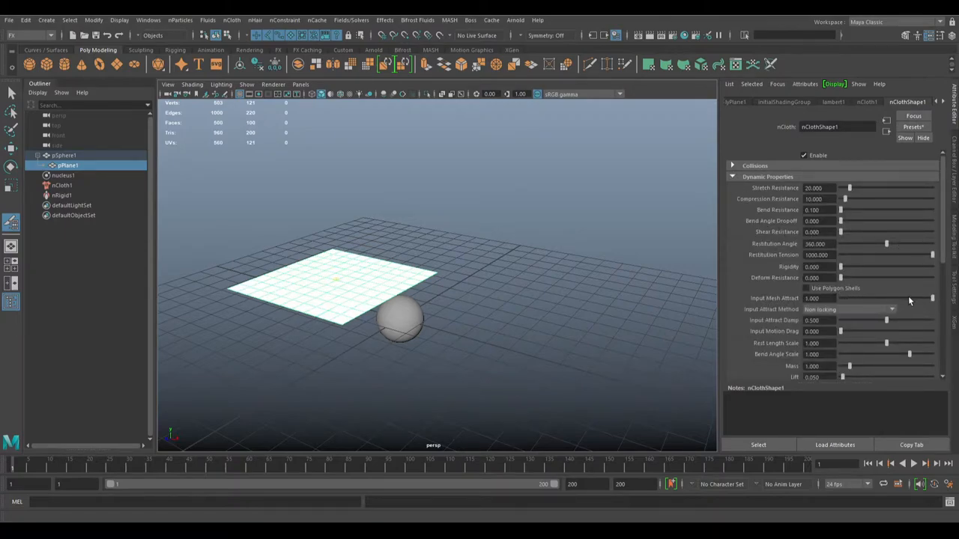
pyautogui.click(854, 308)
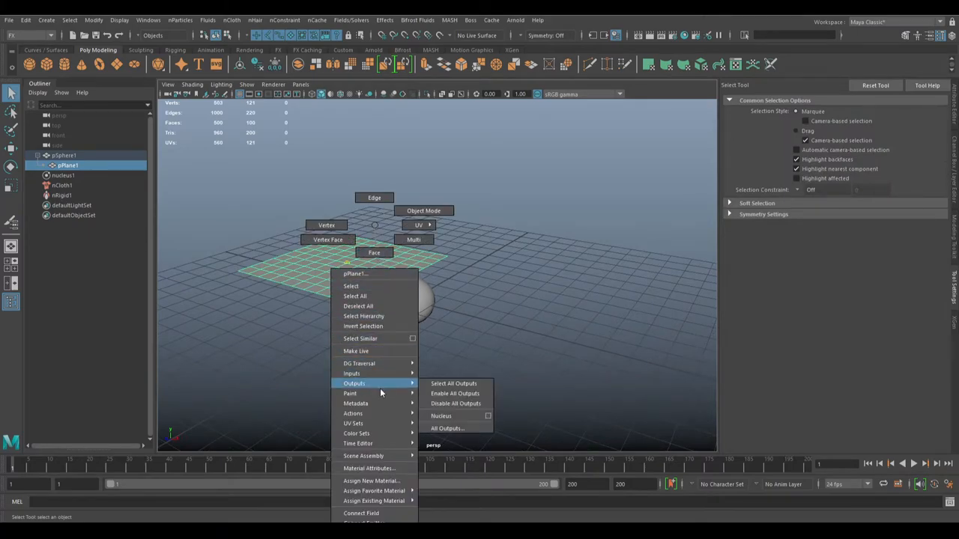
pyautogui.moveTo(350, 393)
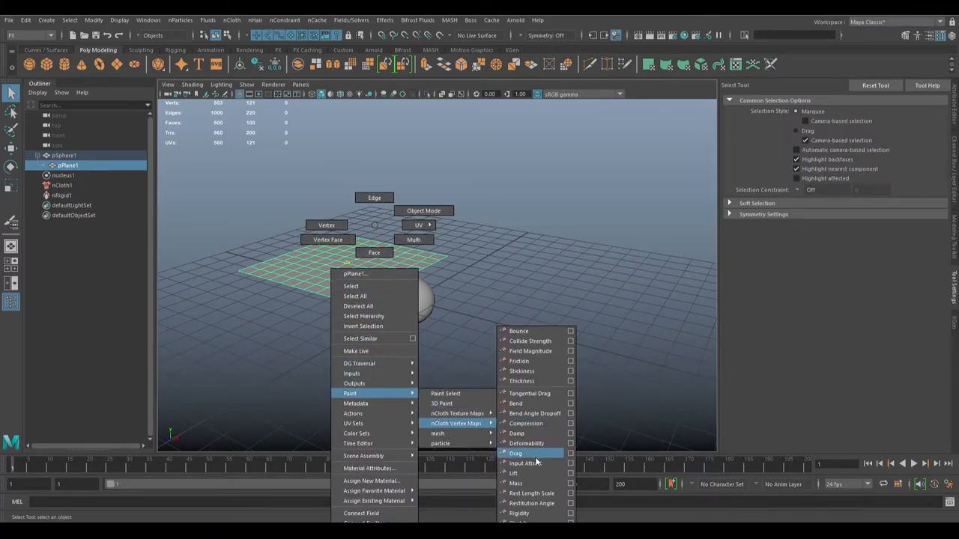
pyautogui.click(524, 464)
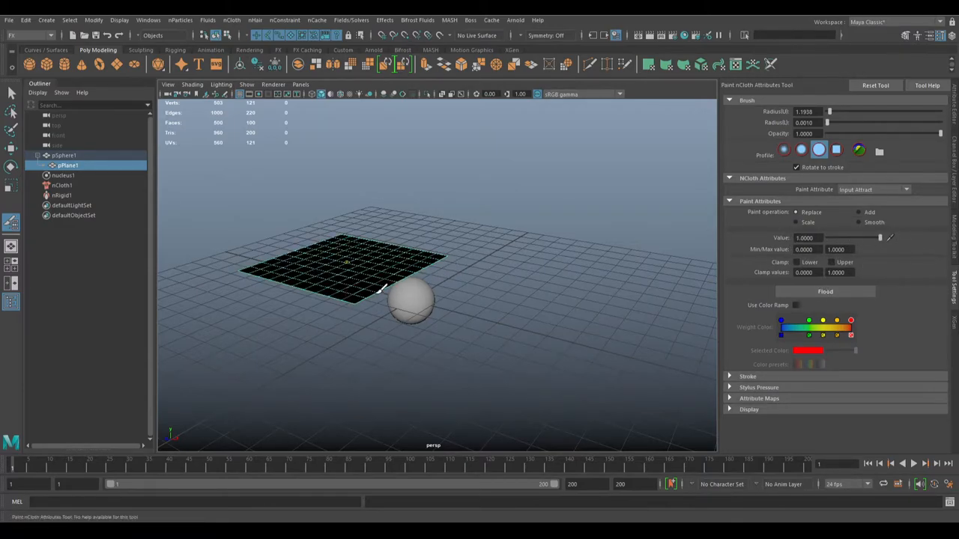
pyautogui.moveTo(382, 289); pyautogui.dragTo(360, 303)
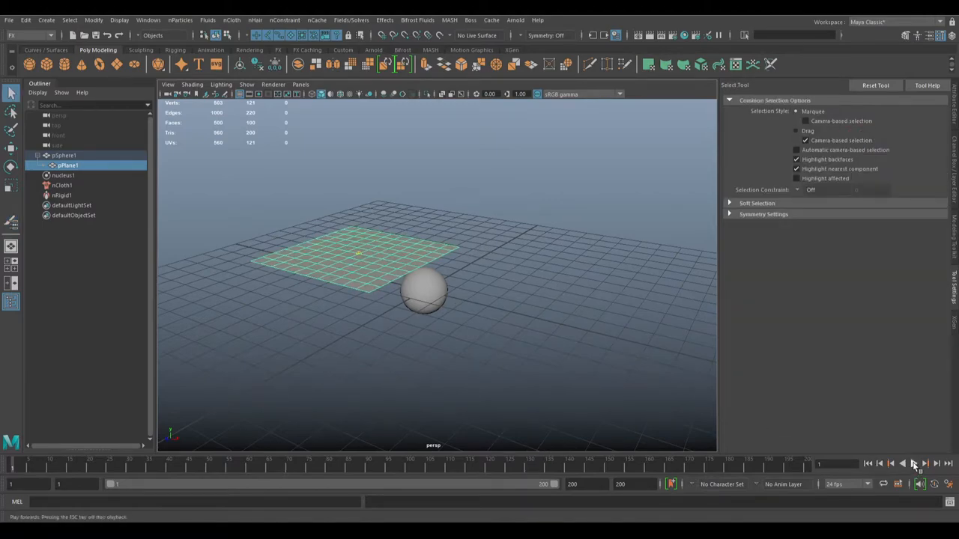
# Step: Play the simulation, then select nCloth1 and pPlane1 so Input Attract Method locks values of 1.0 or greater
pyautogui.click(914, 479)
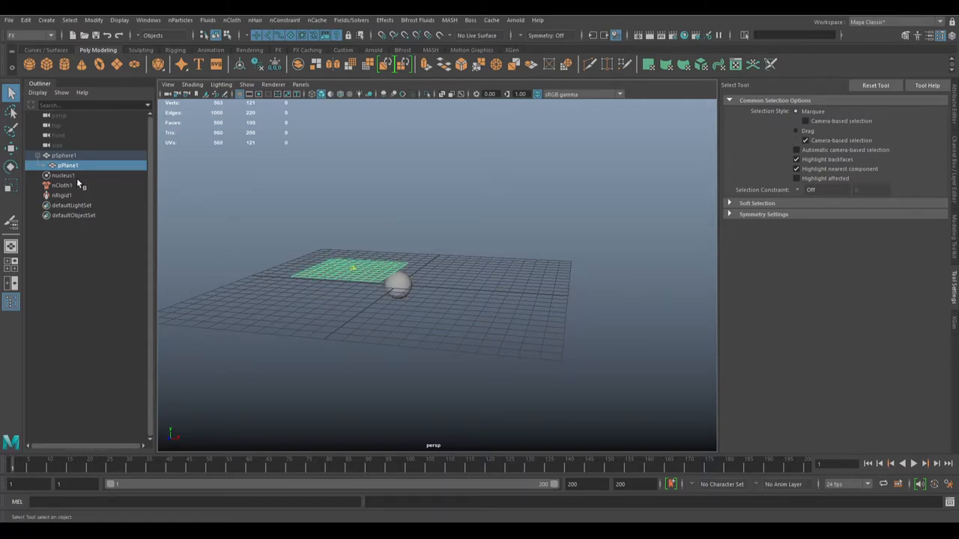
pyautogui.click(55, 185)
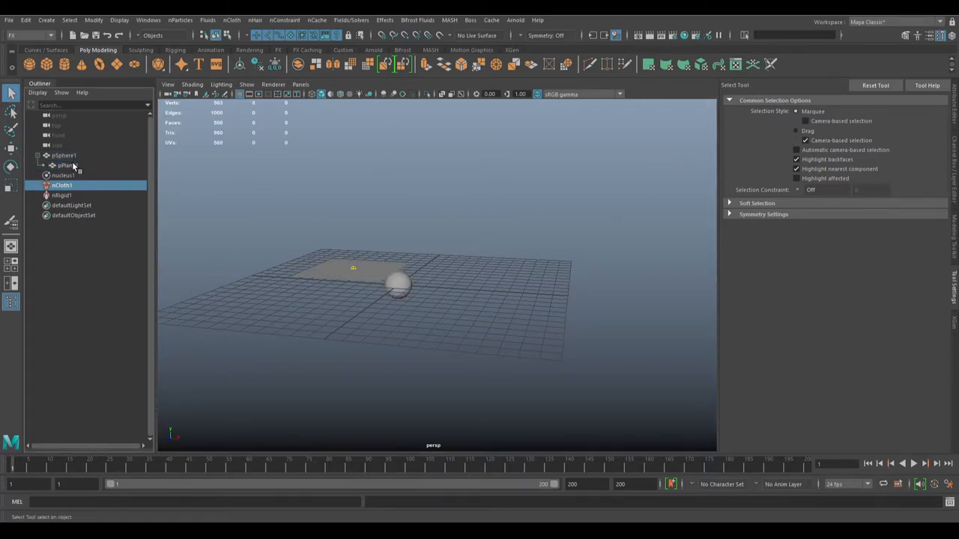
pyautogui.click(63, 165)
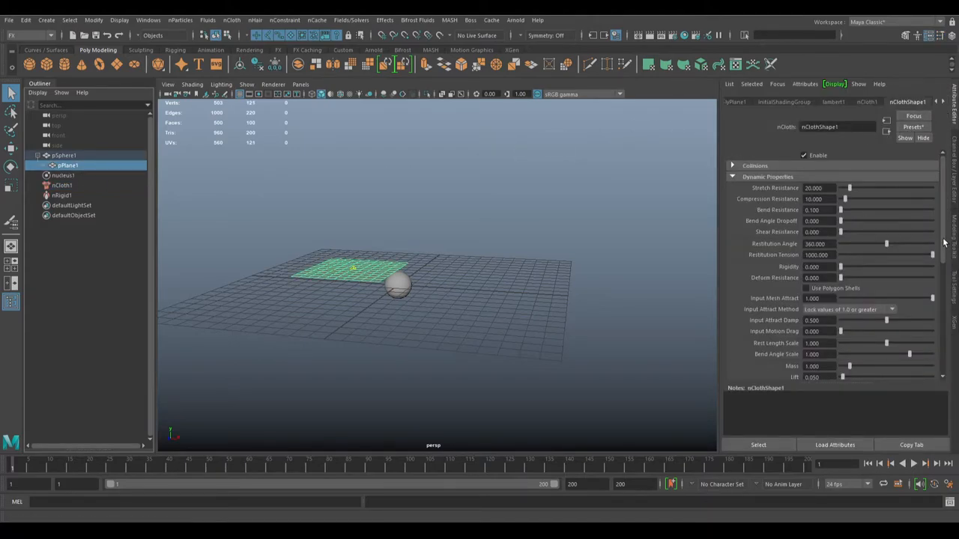
pyautogui.moveTo(933, 199)
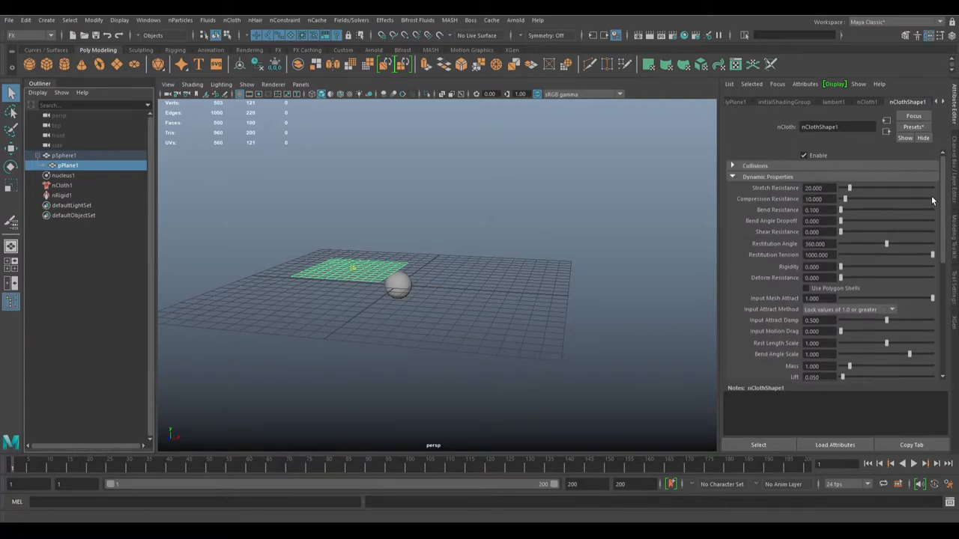
# Step: Edit nucleus1's Space Scale, test-play and rewind, then set Space Scale to 1.0
pyautogui.click(64, 176)
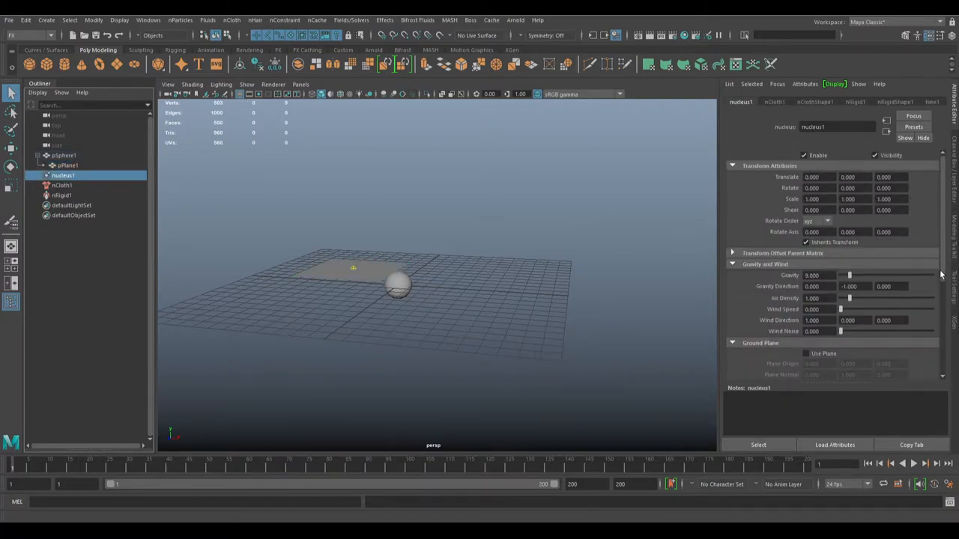
pyautogui.scroll(-3)
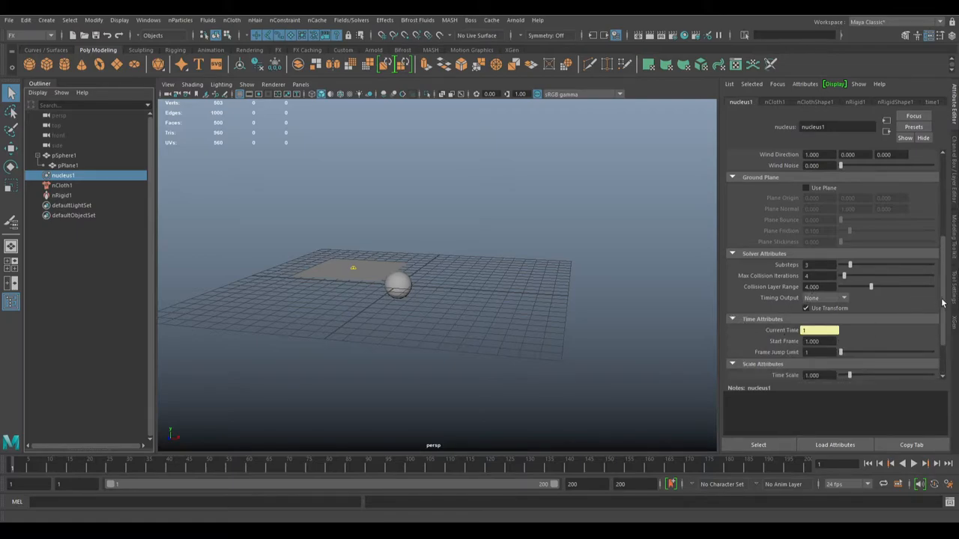
pyautogui.scroll(-3)
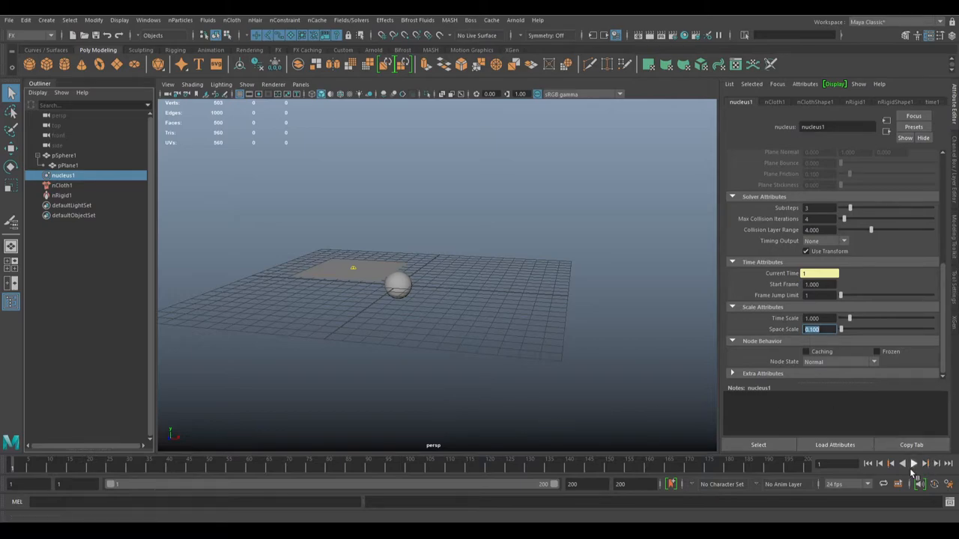
pyautogui.click(910, 466)
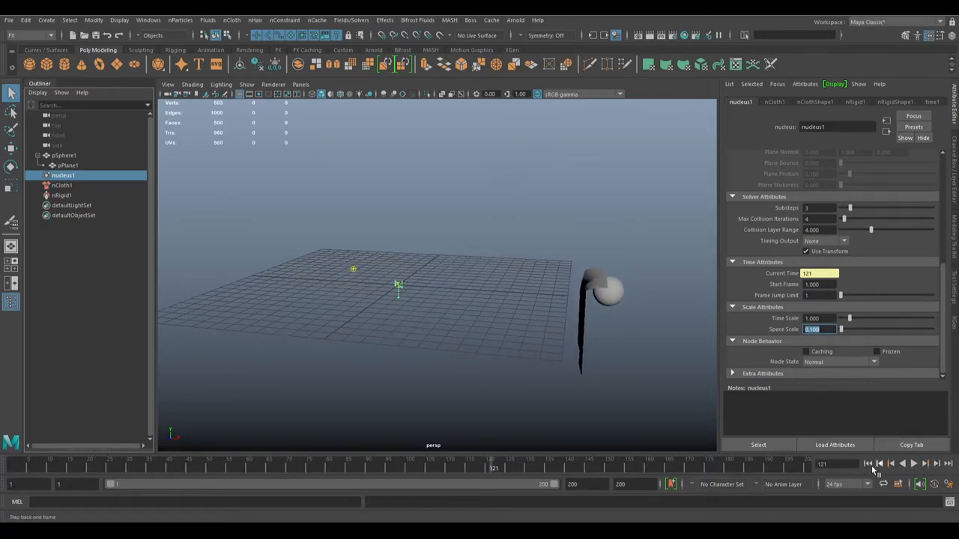
pyautogui.click(877, 465)
pyautogui.write('1.000')
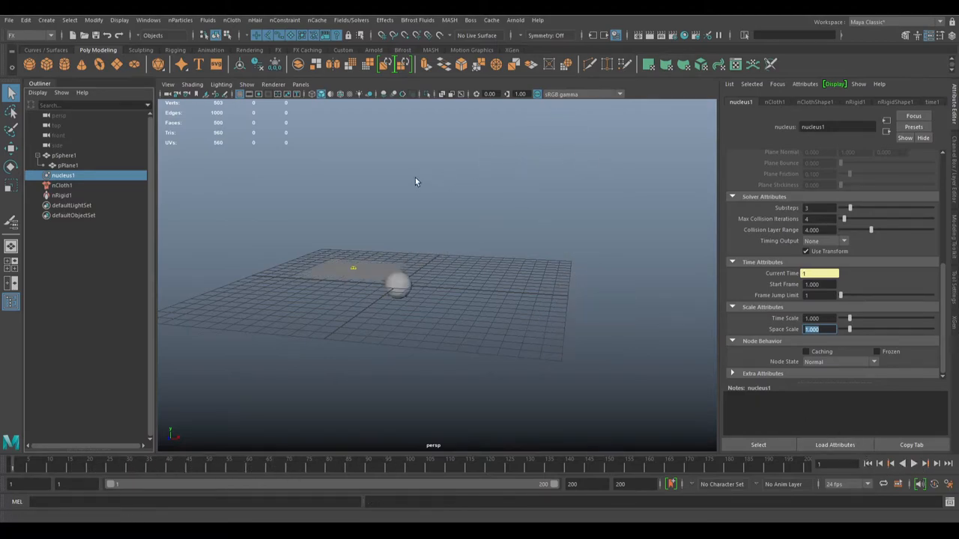
pyautogui.moveTo(354, 128)
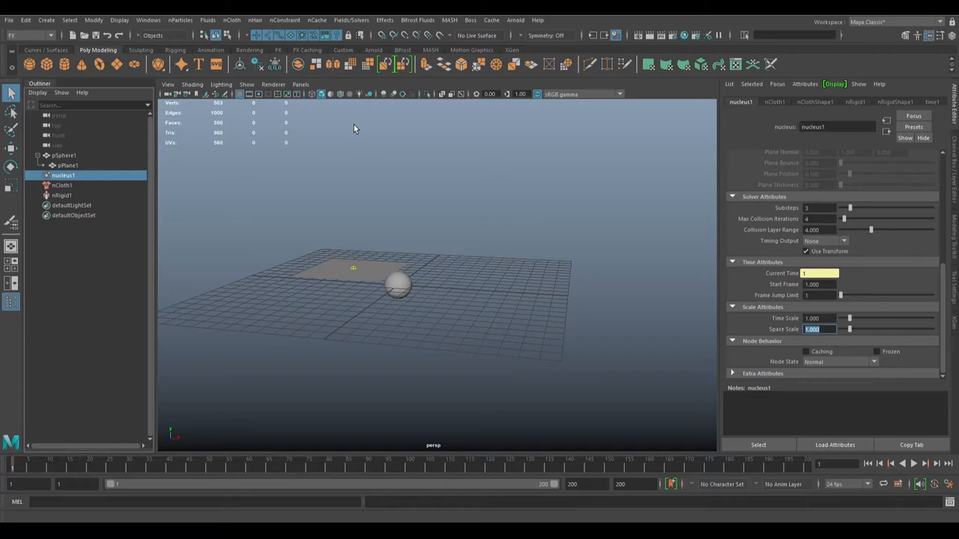
pyautogui.moveTo(383, 275)
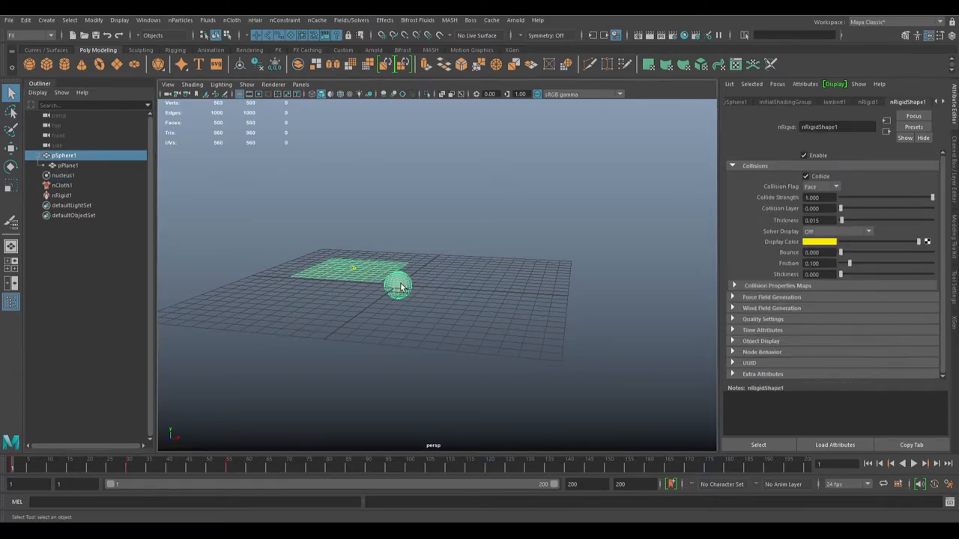
# Step: Orbit and dolly the perspective camera in toward the top of pSphere1
pyautogui.moveTo(401, 285); pyautogui.dragTo(502, 261)
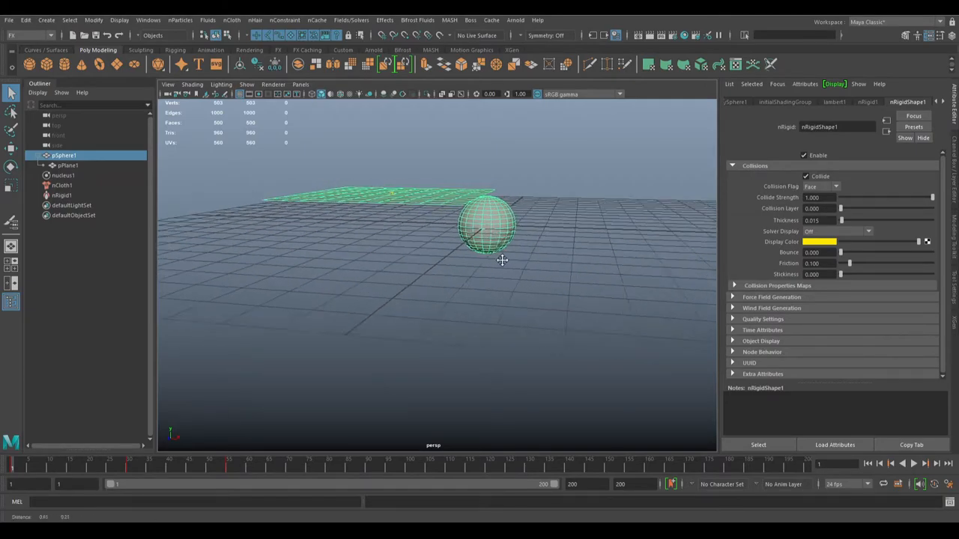
pyautogui.moveTo(502, 261); pyautogui.dragTo(448, 307)
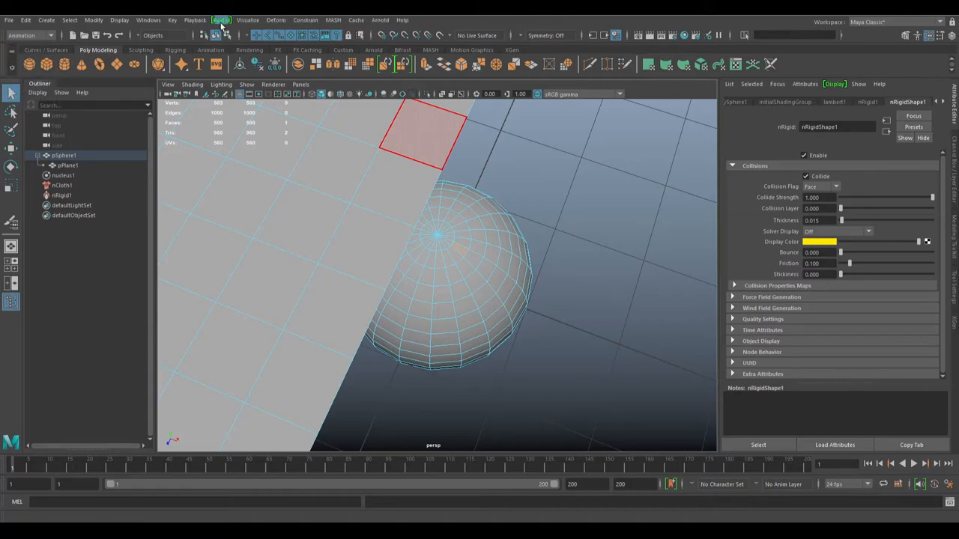
# Step: Create the Surface Attach rivet cMuscleSurfAttach1 on the sphere's top surface
pyautogui.click(294, 20)
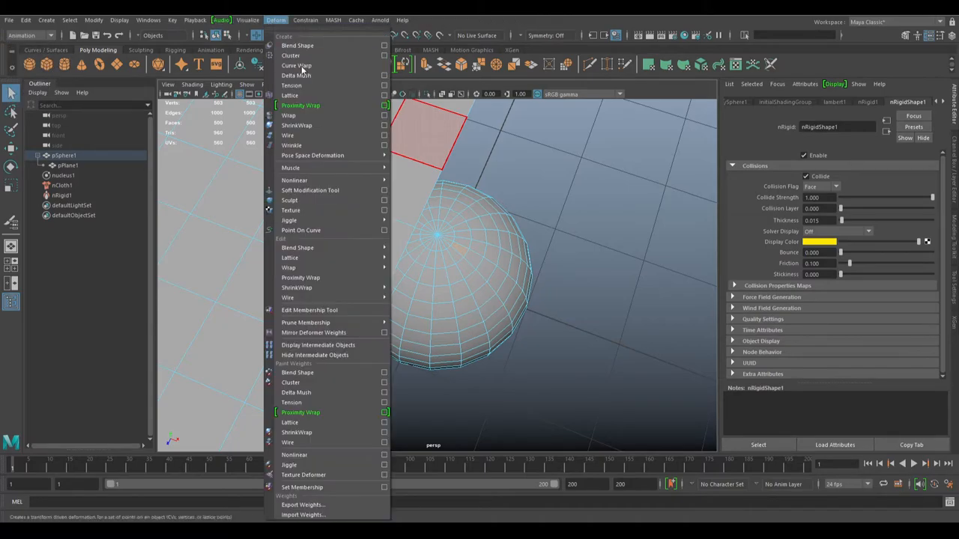
pyautogui.moveTo(312, 167)
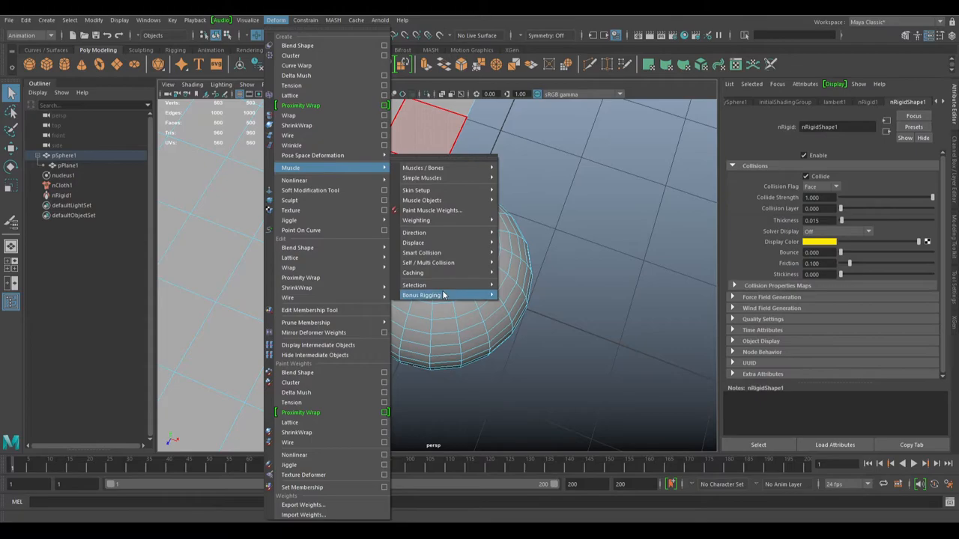
pyautogui.moveTo(442, 295)
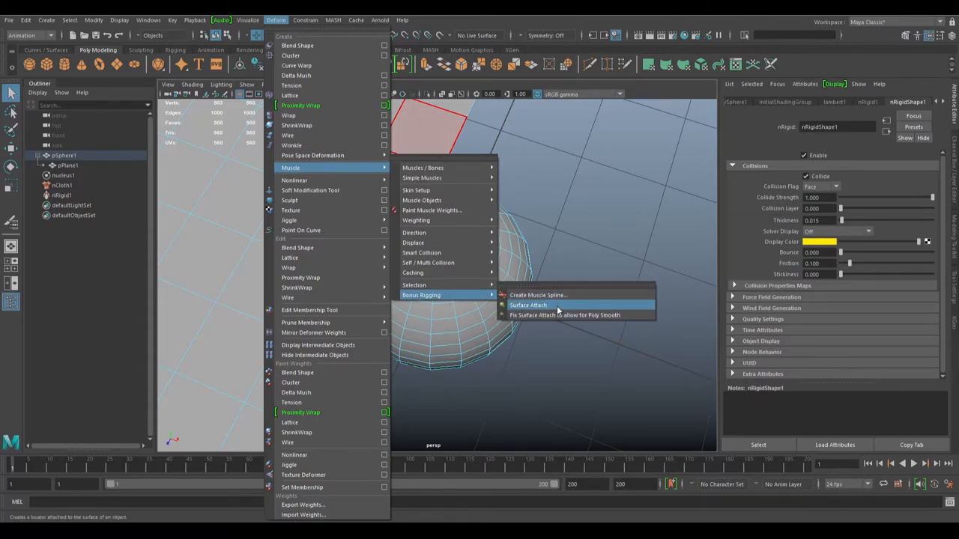
pyautogui.click(528, 305)
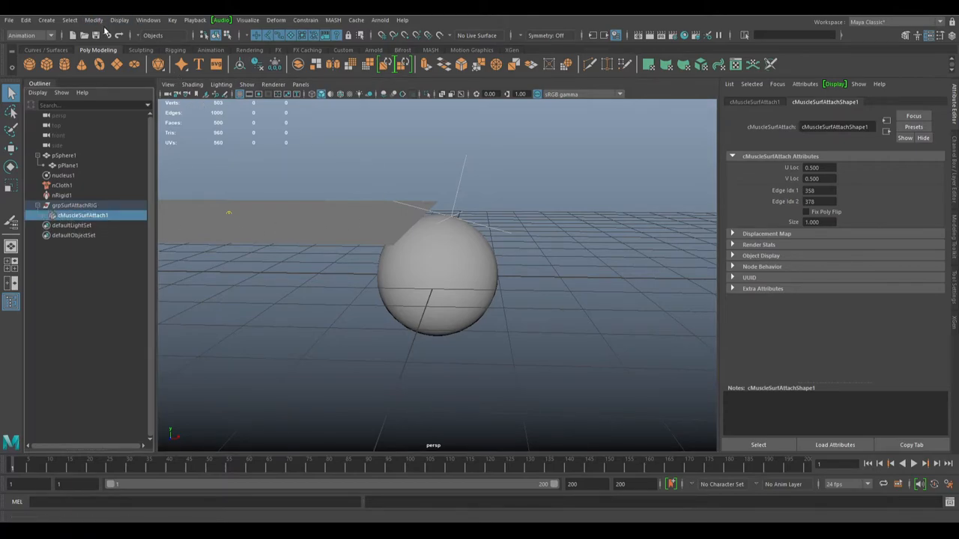
# Step: Create locator1 at the origin and switch the viewport to wireframe
pyautogui.click(46, 19)
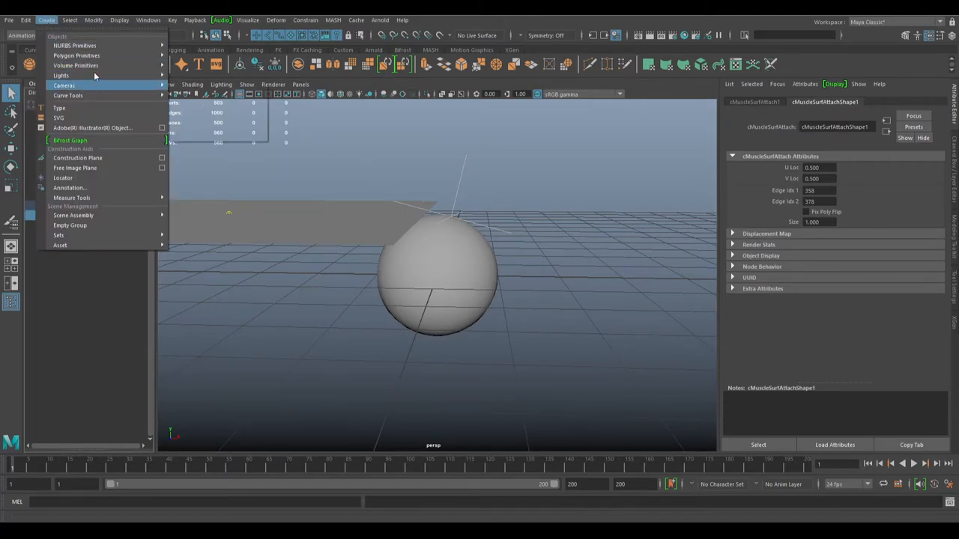
pyautogui.moveTo(92, 182)
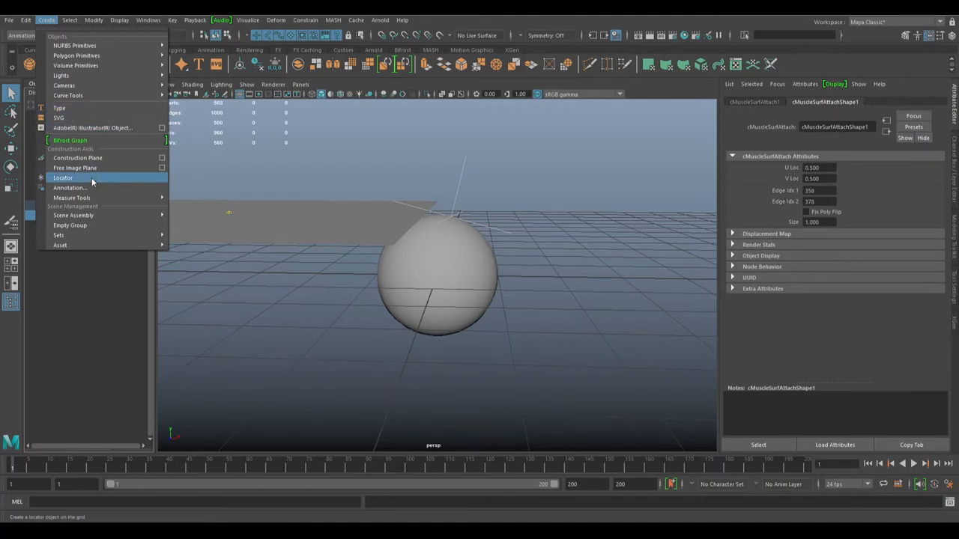
pyautogui.click(63, 177)
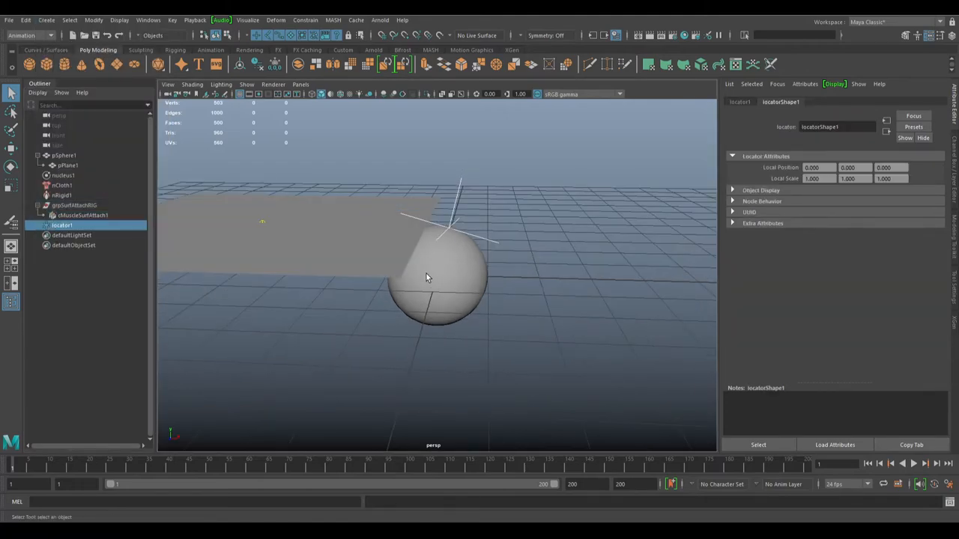
pyautogui.press('4')
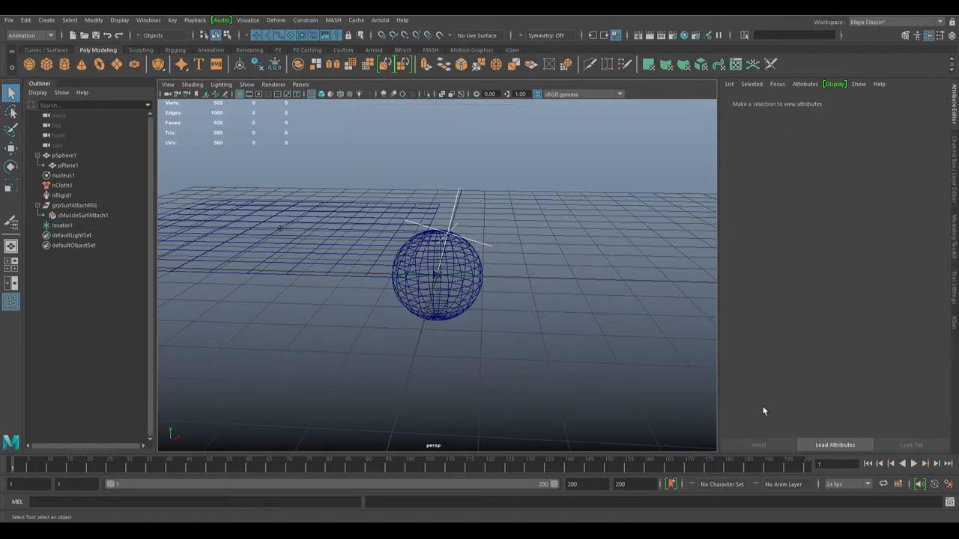
# Step: Select cMuscleSurfAttach1, locator1 and nucleus1, then apply a point constraint to the nucleus
pyautogui.click(63, 225)
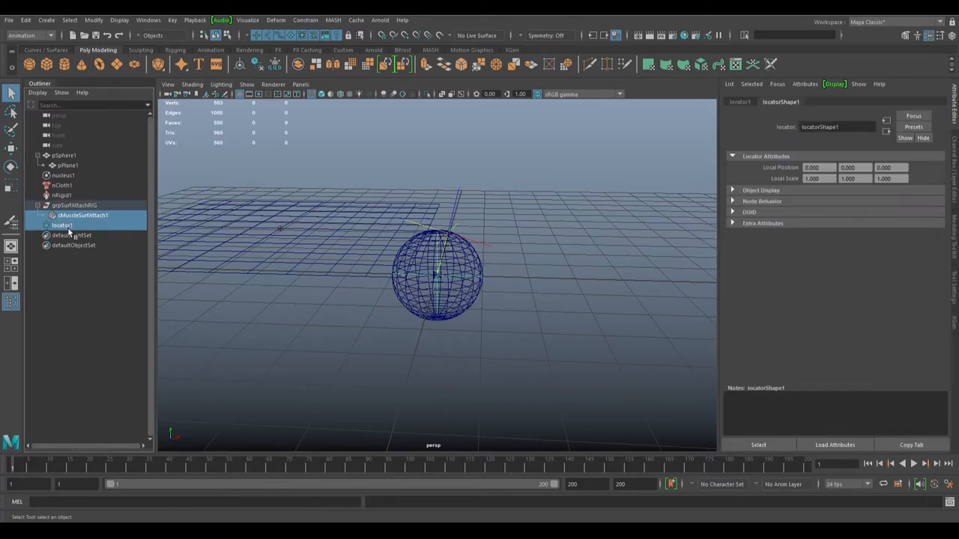
pyautogui.click(62, 174)
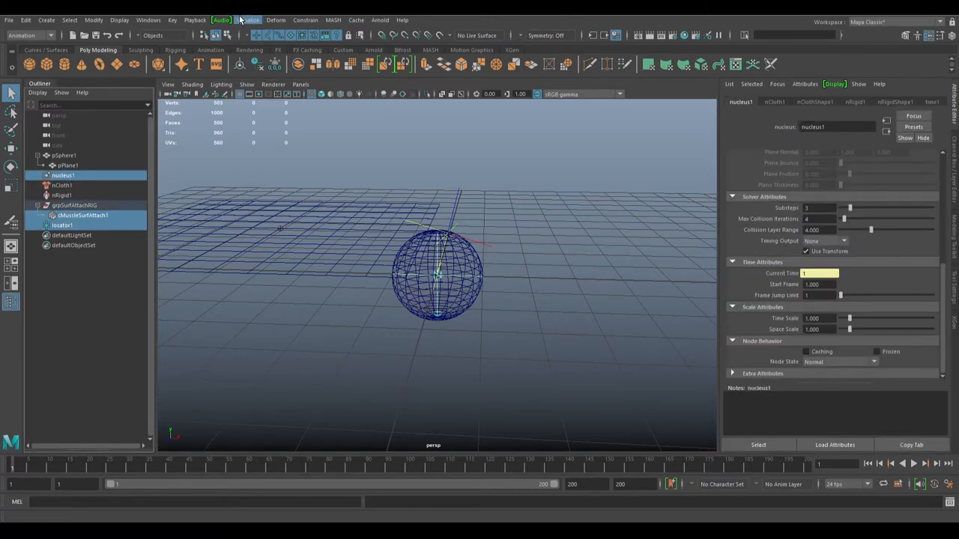
pyautogui.click(287, 19)
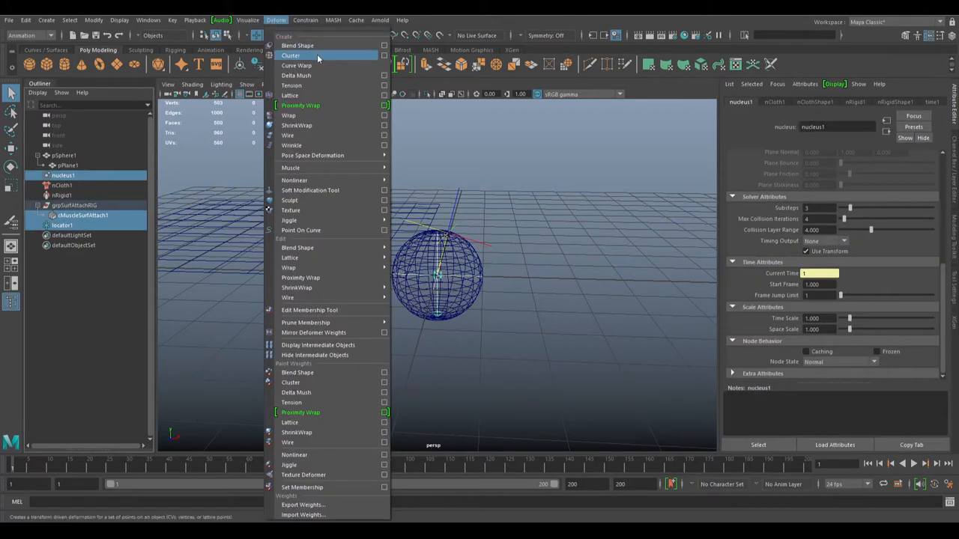
pyautogui.click(300, 19)
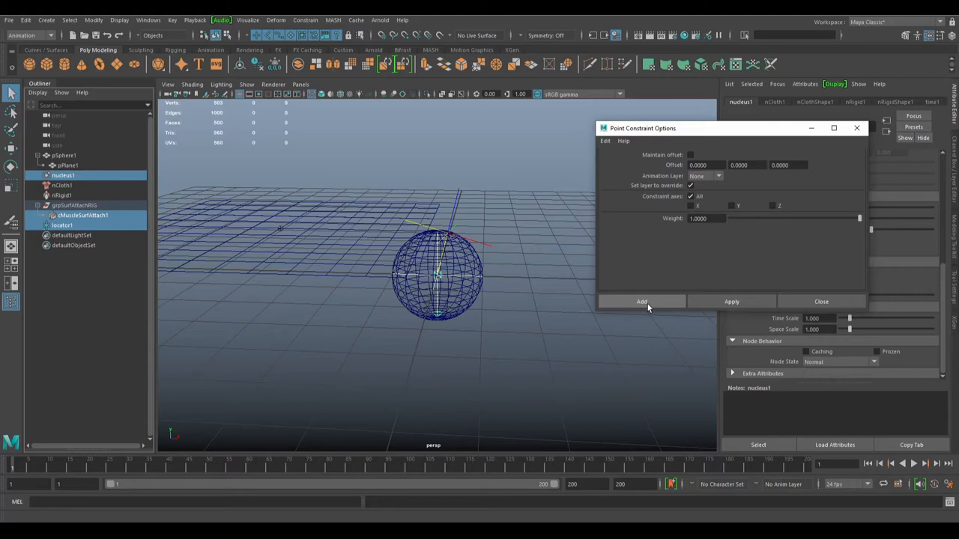
pyautogui.click(821, 301)
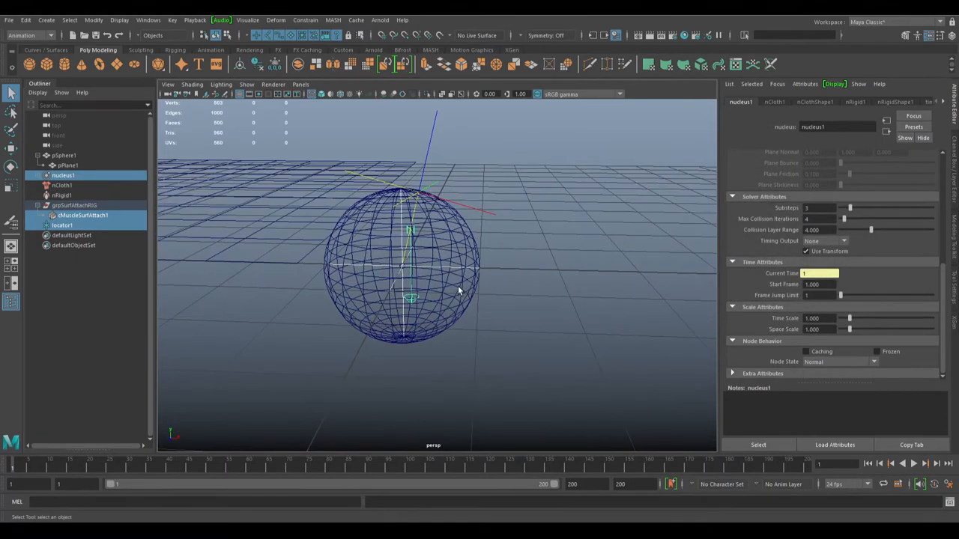
pyautogui.moveTo(412, 236)
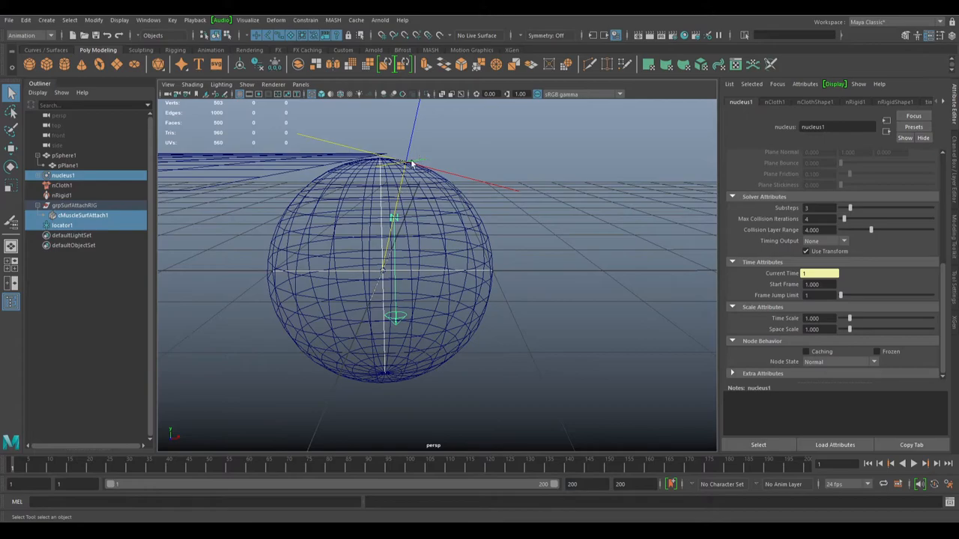
# Step: Inspect the rivet, locator and nucleus, toggle Outliner shapes, and open nucleus1_pointConstraint1's attributes
pyautogui.click(80, 215)
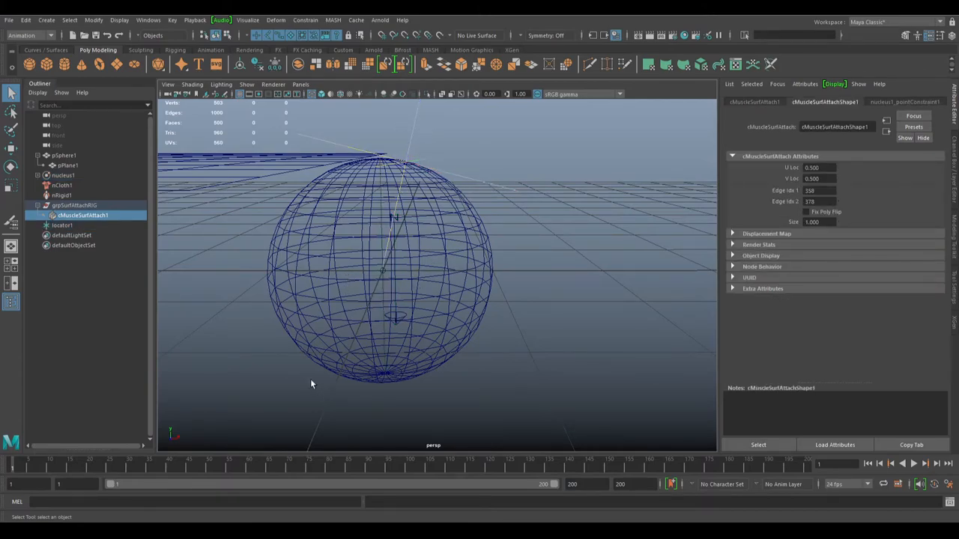
pyautogui.click(63, 225)
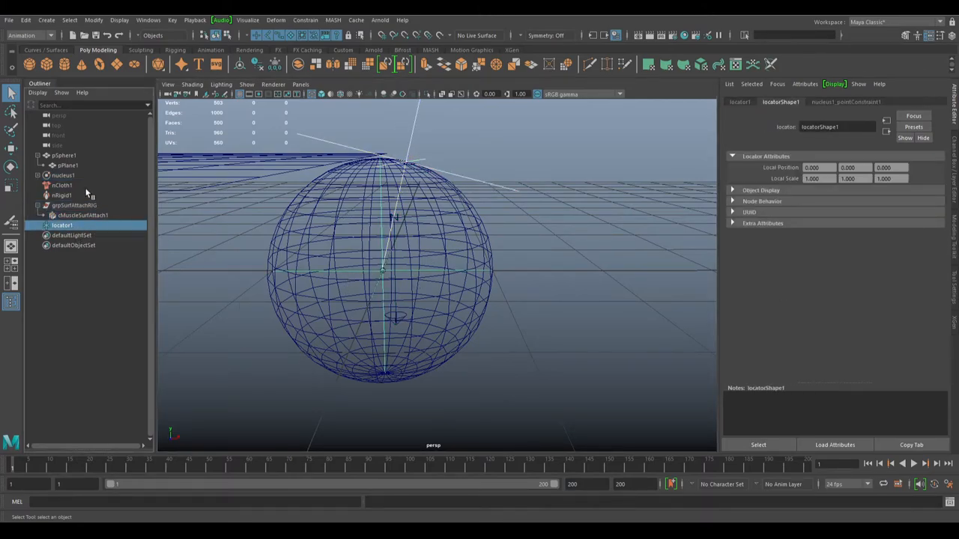
pyautogui.click(63, 174)
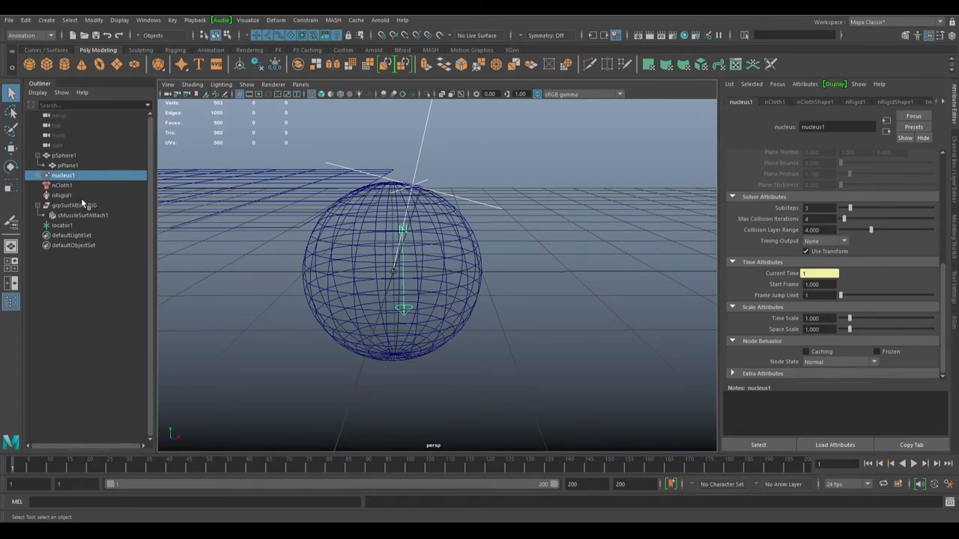
pyautogui.click(38, 92)
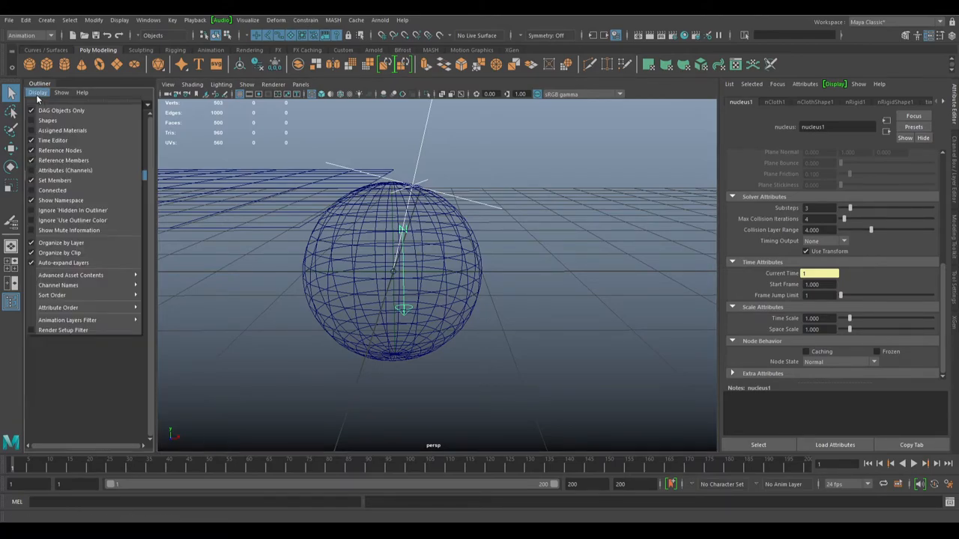
pyautogui.click(64, 185)
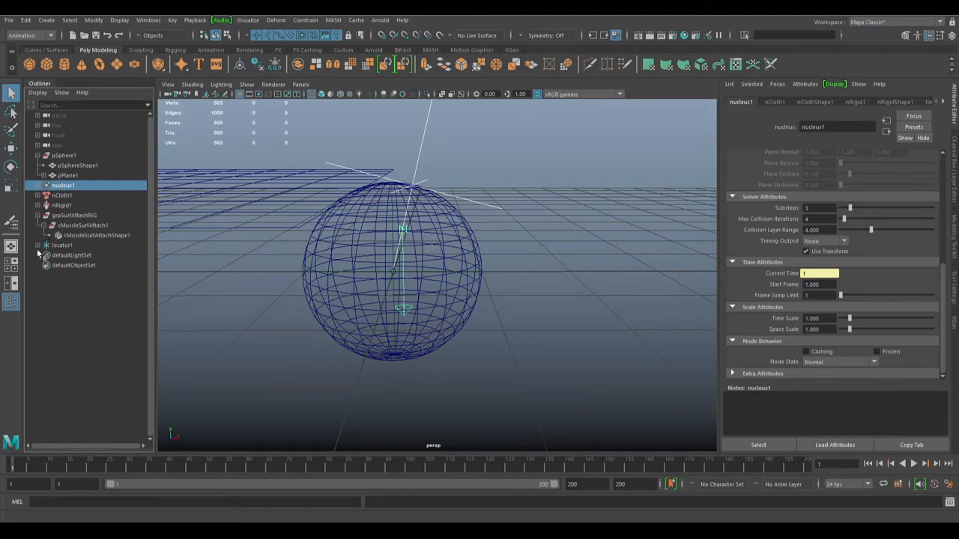
pyautogui.click(63, 245)
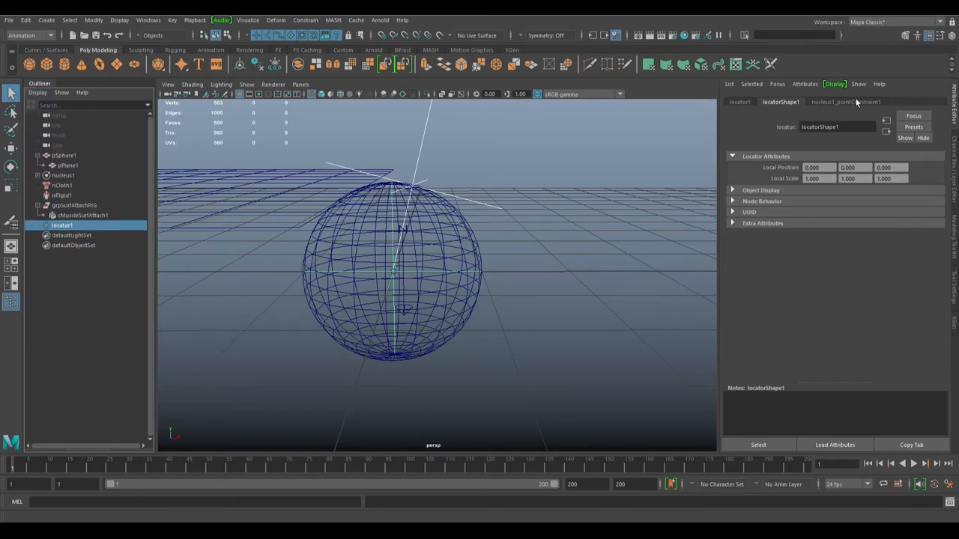
pyautogui.click(844, 103)
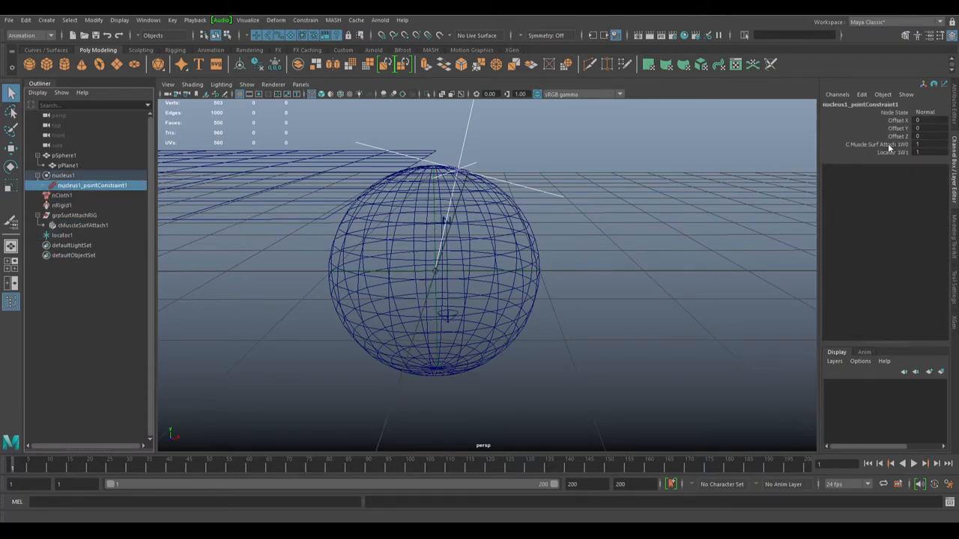
# Step: Adjust Locator W1 on nucleus1_pointConstraint1, then play the simulation in shaded view
pyautogui.click(899, 156)
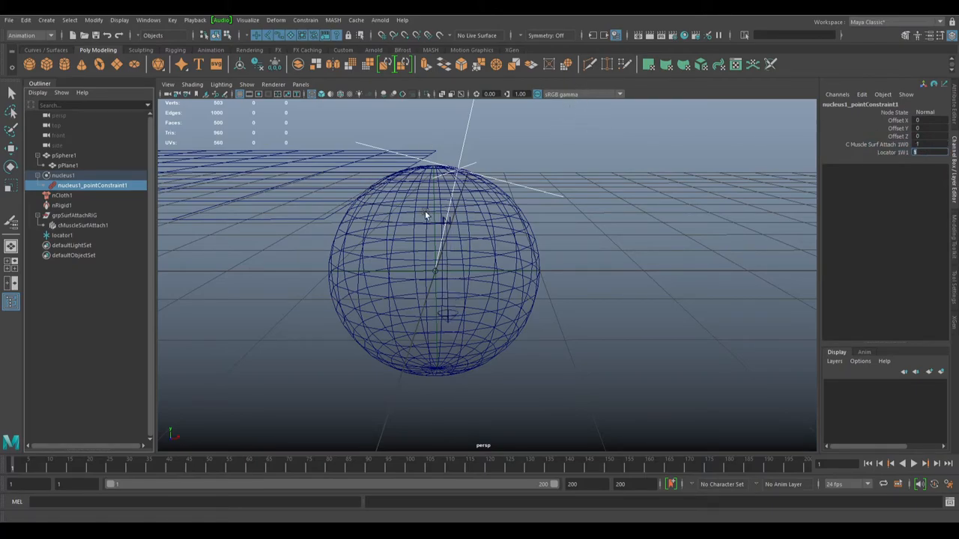
pyautogui.scroll(-3)
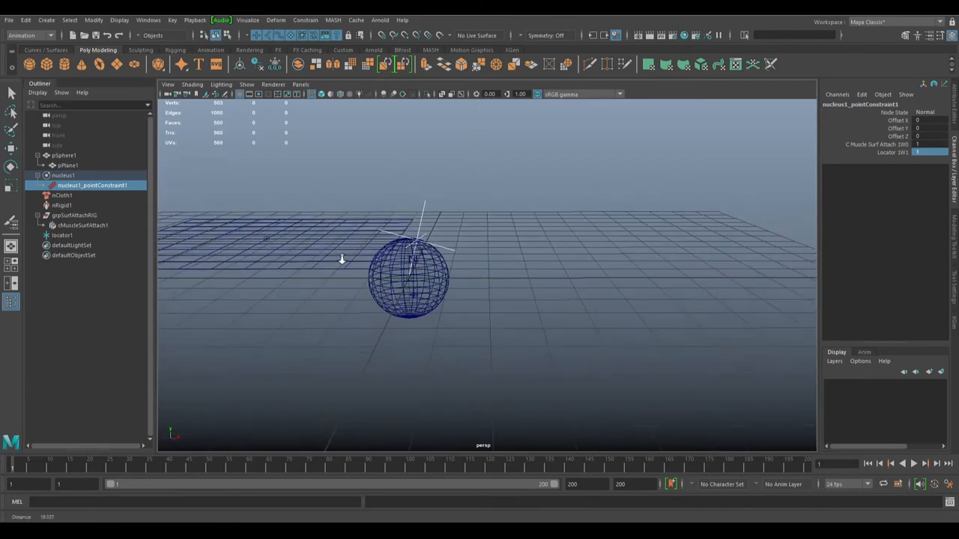
pyautogui.press('5')
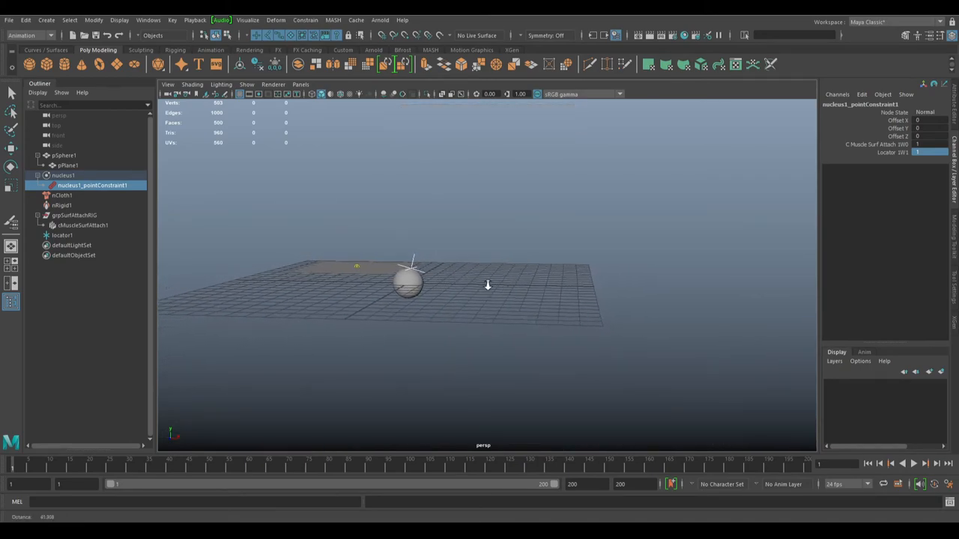
pyautogui.click(910, 459)
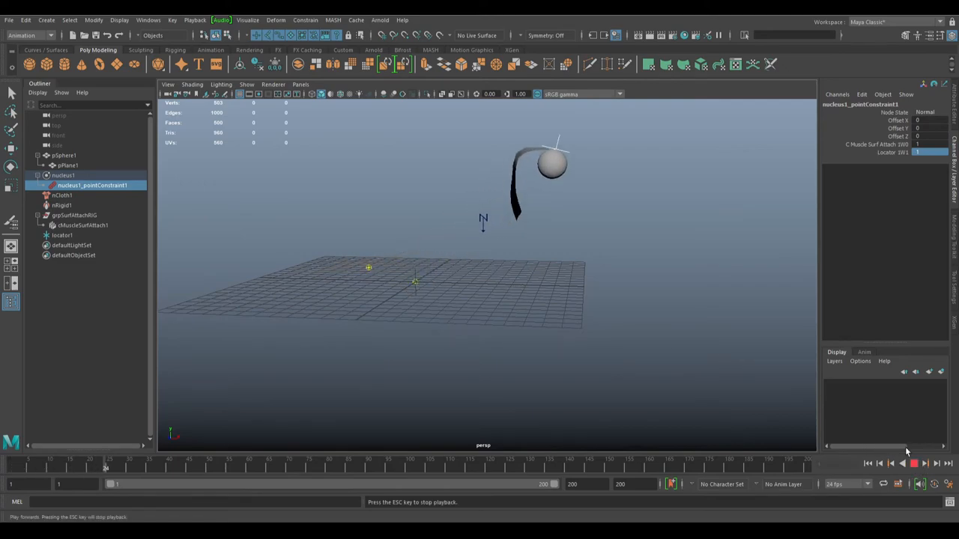